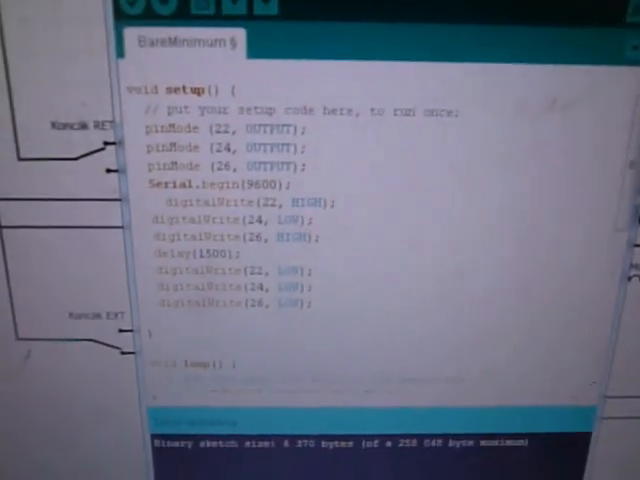
scroll("down", 3)
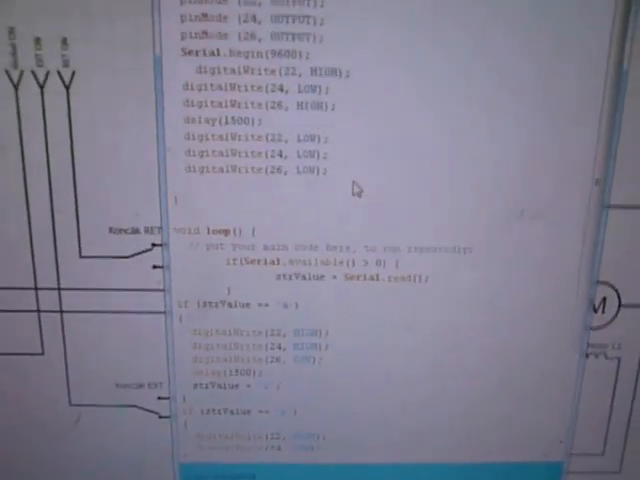